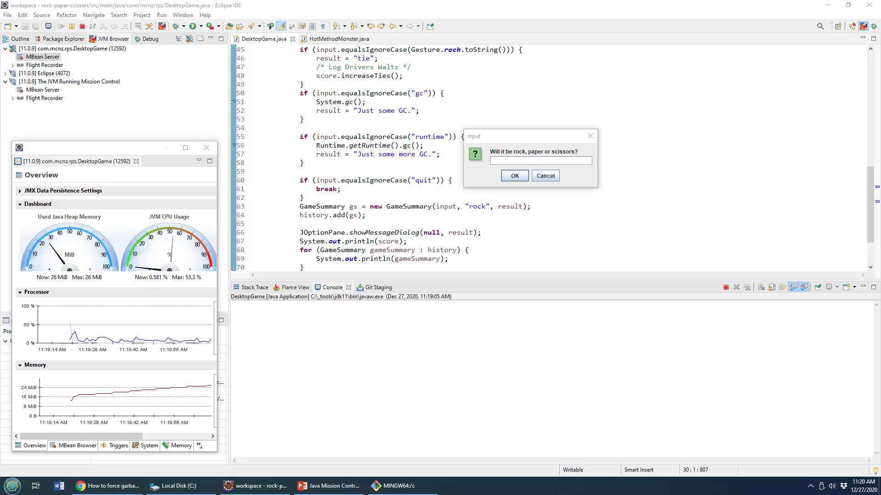
Submit gc to the game's Input dialog and step over the System.gc() call at the breakpoint.
left_click_drag(519, 135, 532, 143)
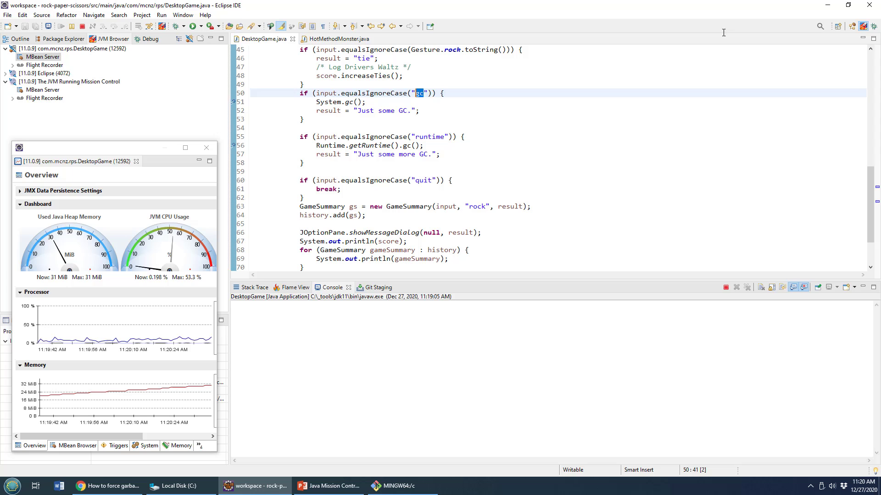
left_click(838, 5)
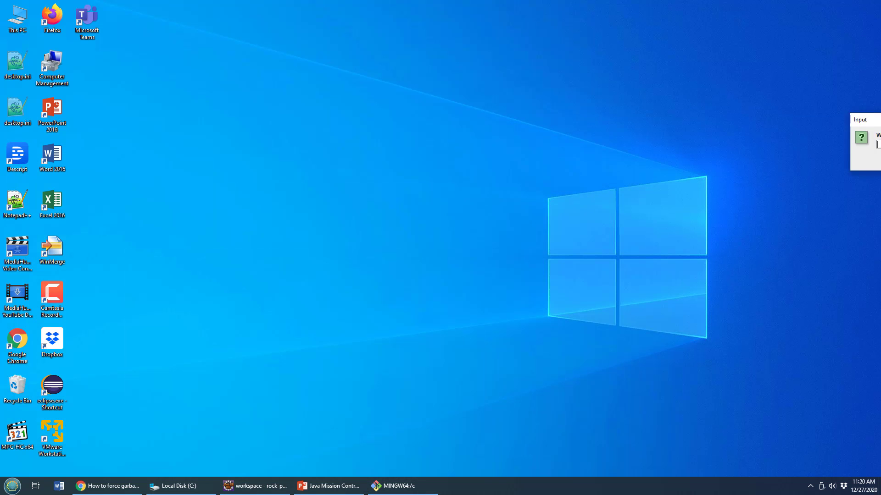
left_click(254, 486)
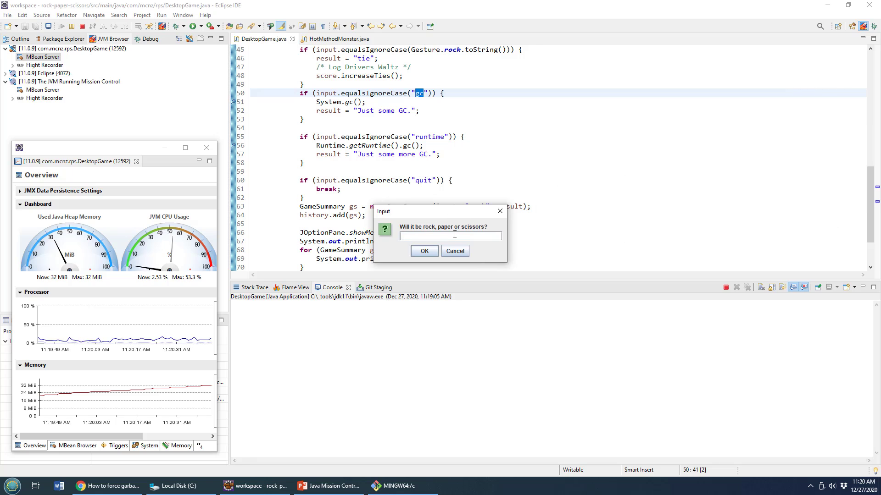
left_click(424, 250)
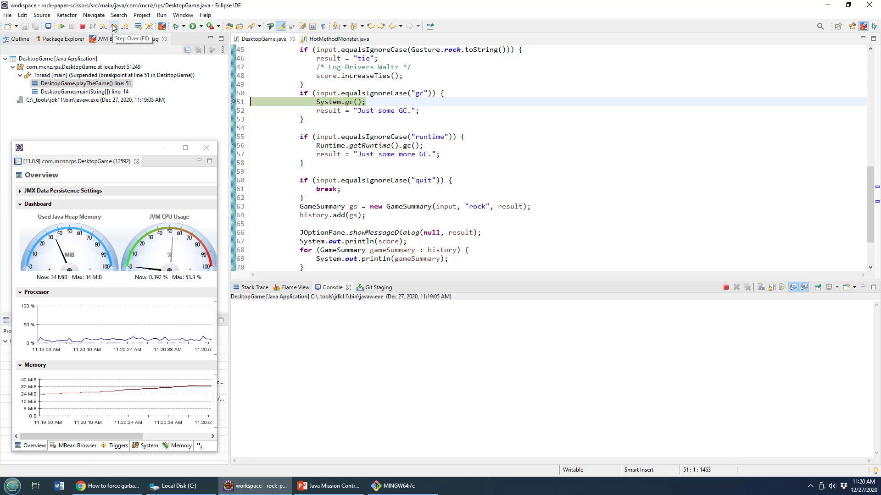
left_click(112, 27)
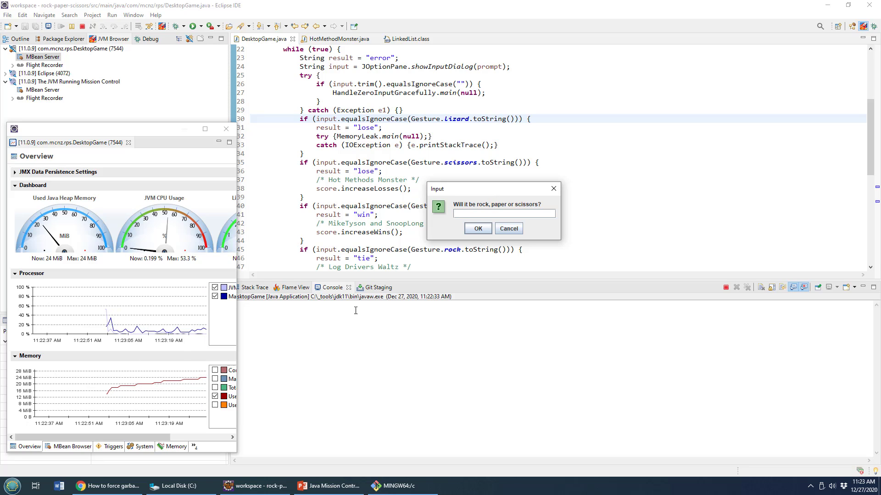
Submit runtime in the Input dialog and resume past the Runtime.gc breakpoint so the heap drops.
type("runtime")
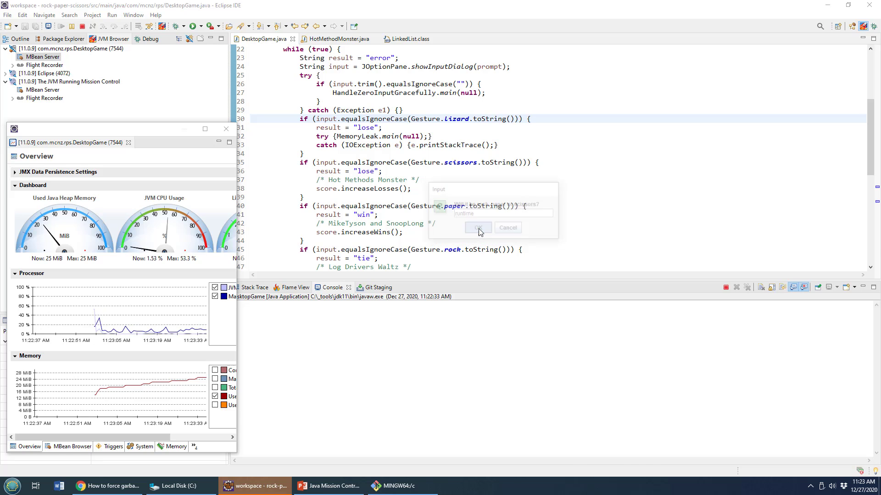
left_click(477, 227)
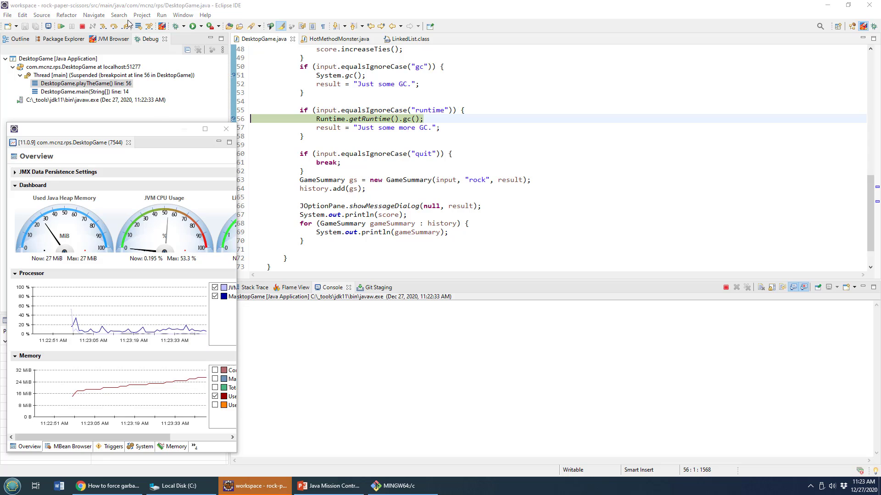
key("F6")
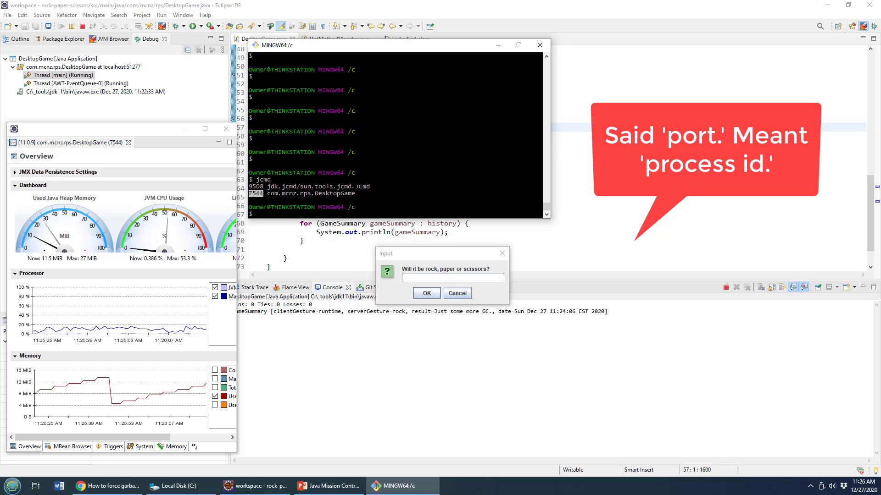
Run jmap -histo:live 7544 in the terminal to print a live class histogram of the game process.
type("jmap -histo:live 51277")
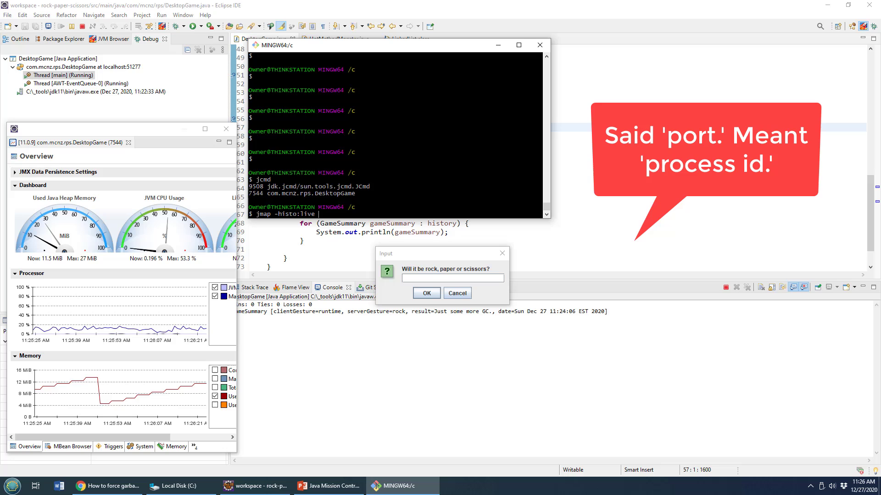
type("7544")
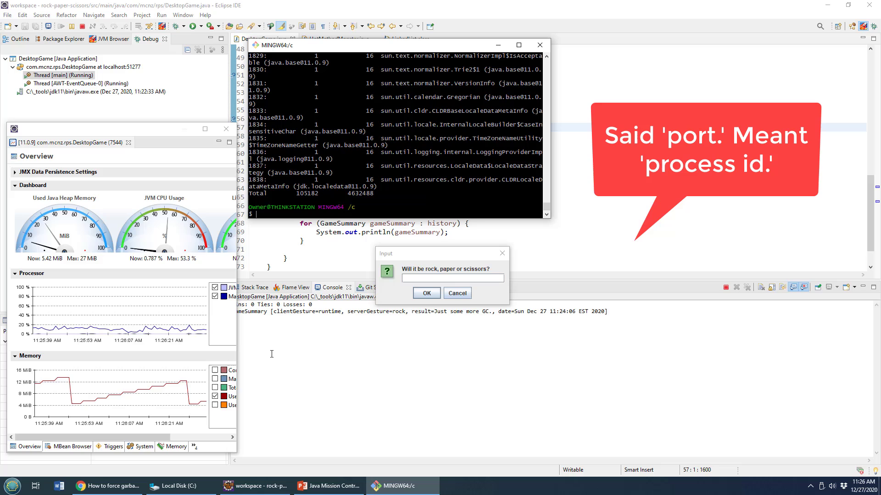
type("jmap -histo:live 7544")
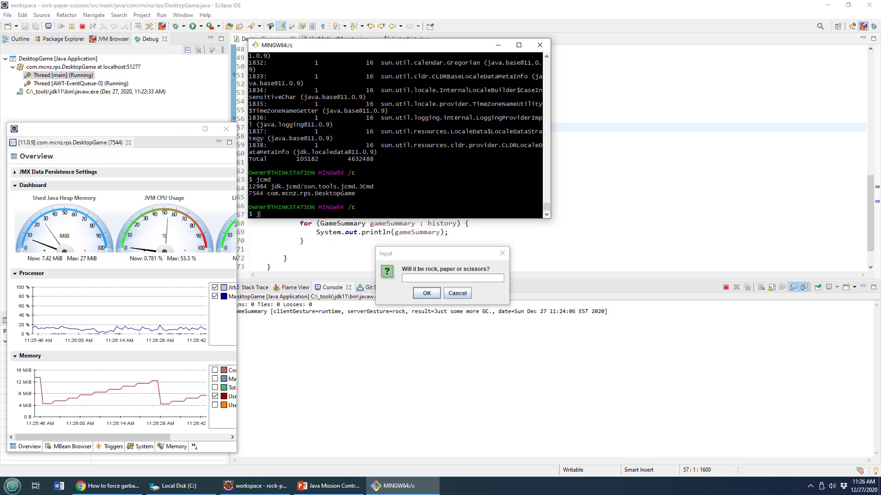
Run jcmd 7544 GC.run in the terminal to force a collection on the game process.
type("cmd")
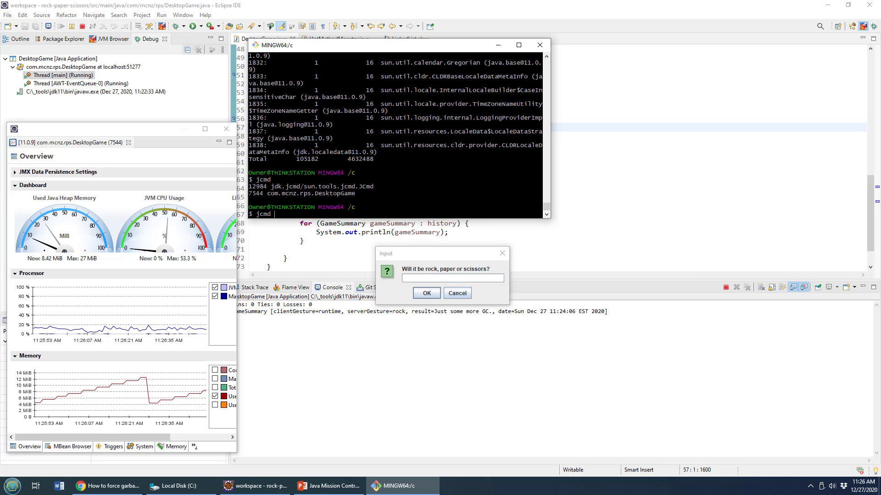
type("GC")
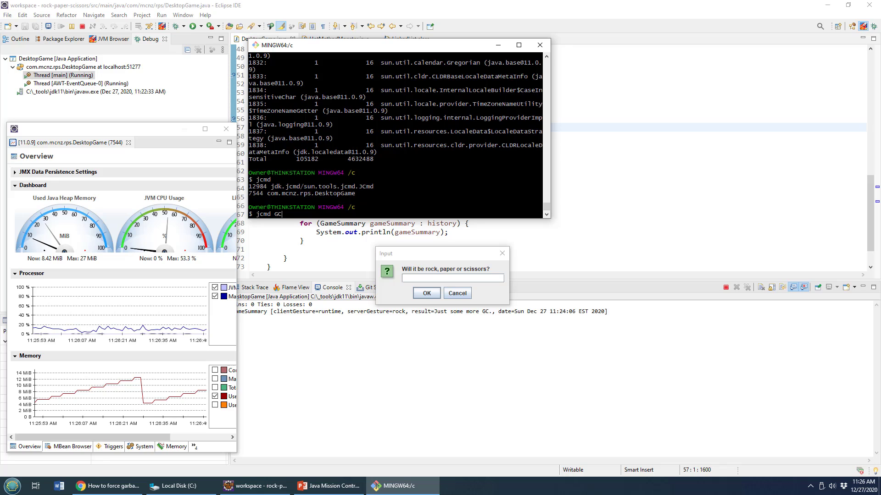
type(".run")
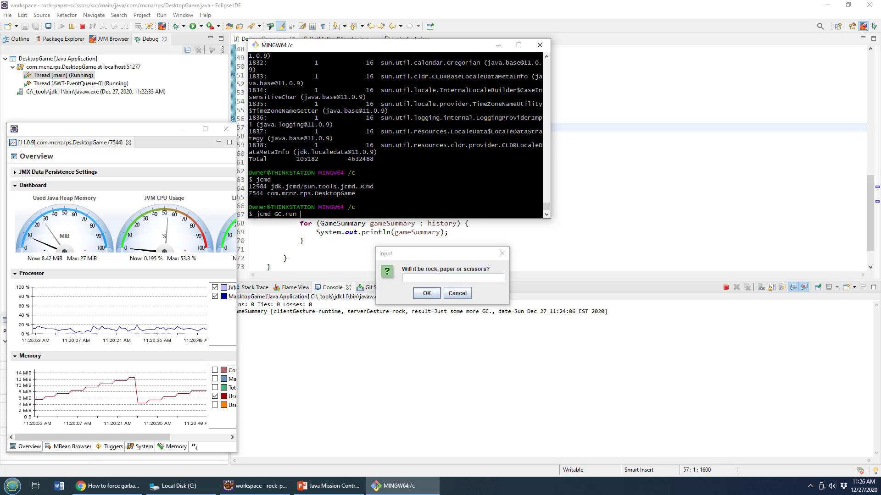
type("7544")
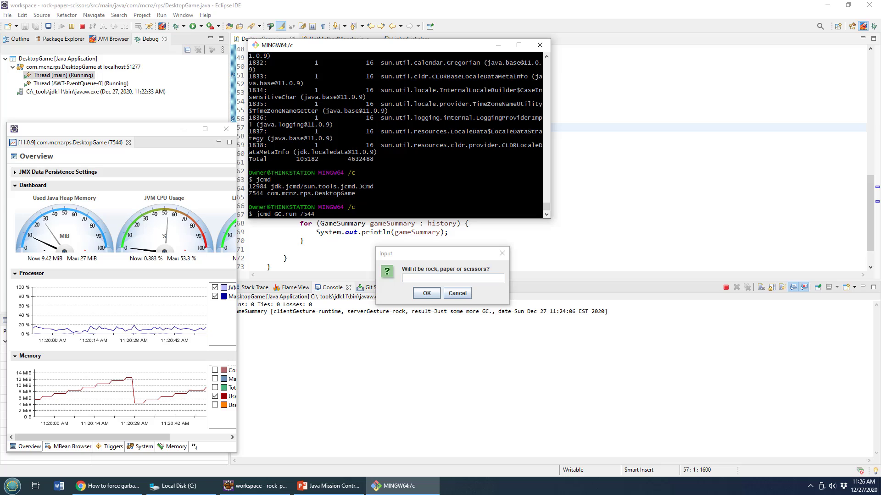
key("Return")
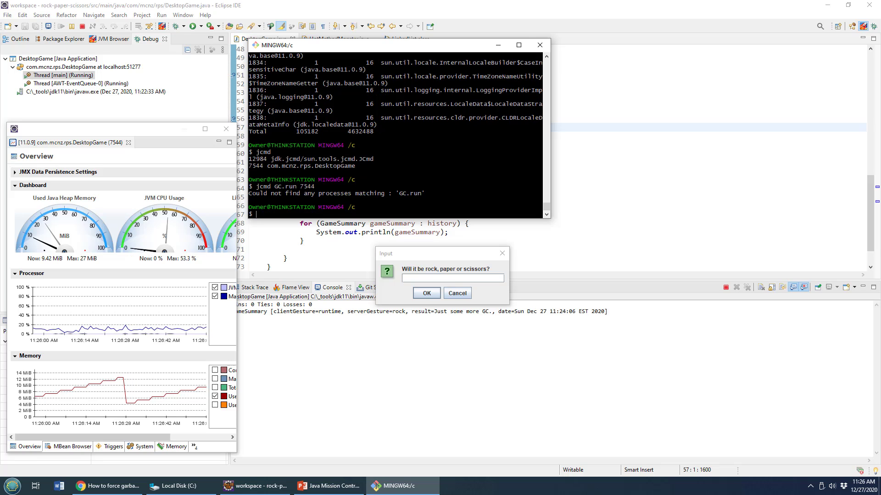
type("jcmd GC.run 7544")
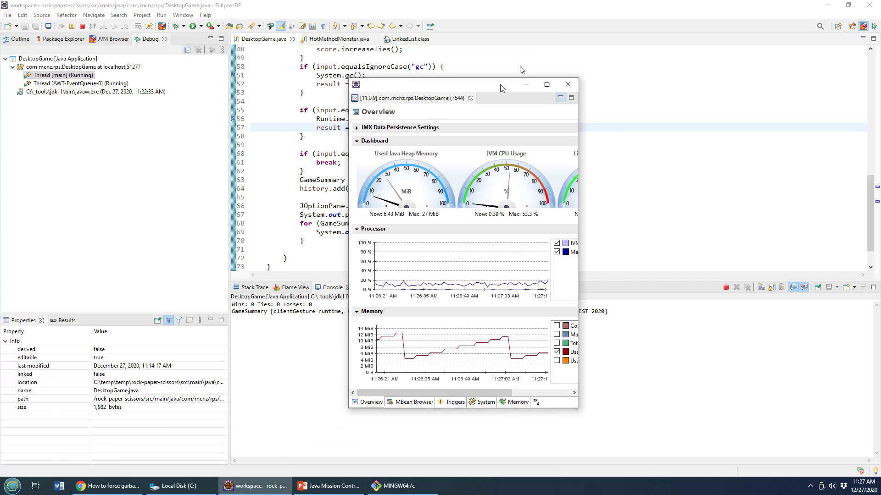
Maximize the Mission Control overview and show the Diagnostic Commands list.
left_click(572, 97)
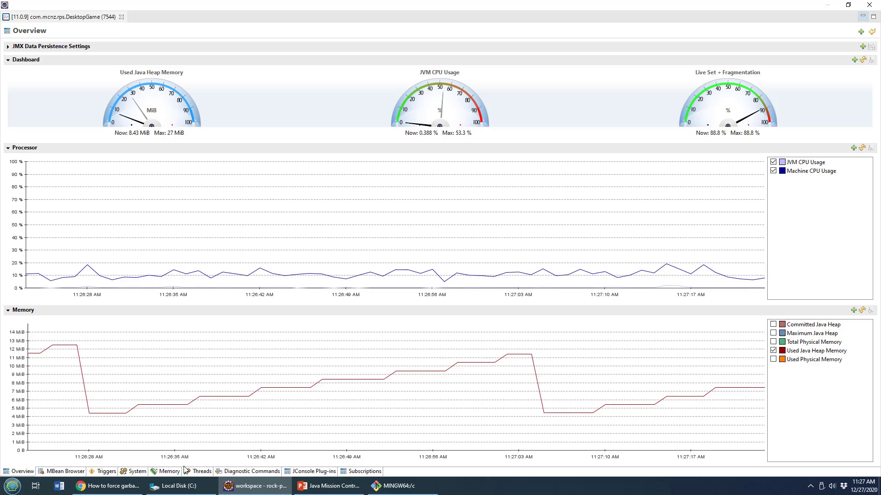
left_click(247, 471)
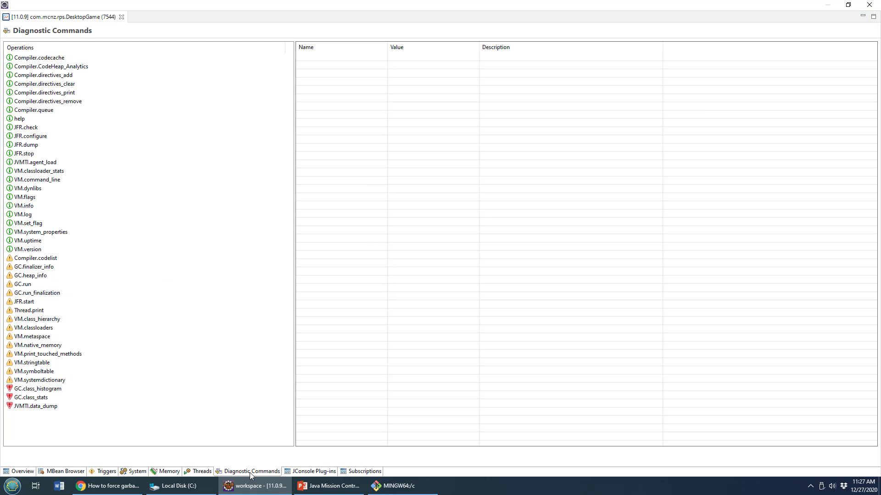
Execute the GC.run diagnostic command on DesktopGame and check the heap drop on the Overview chart.
left_click(25, 215)
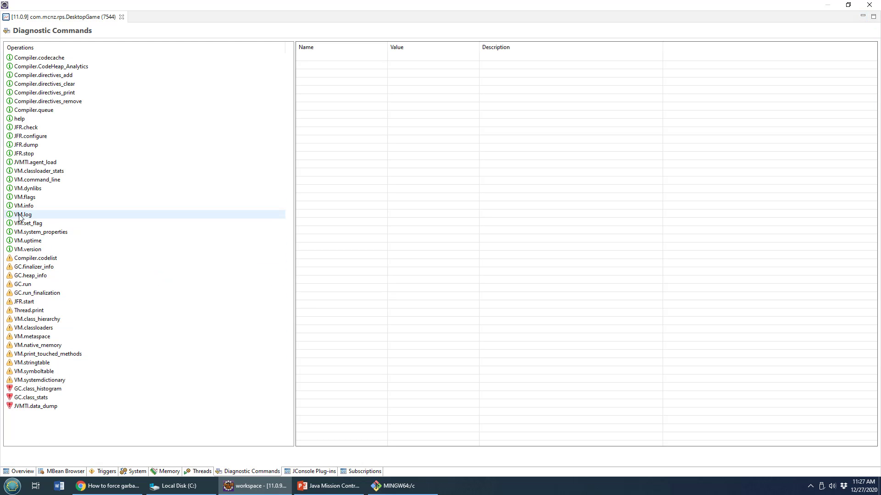
left_click(40, 380)
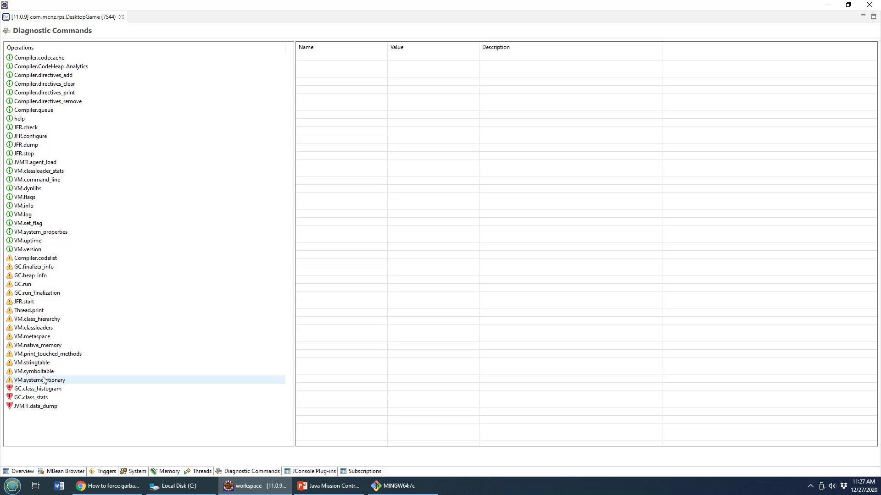
left_click(22, 284)
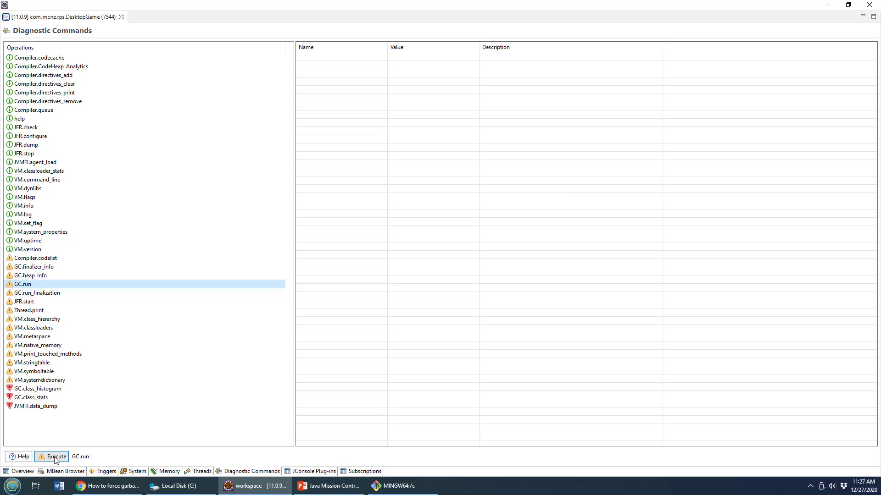
left_click(54, 456)
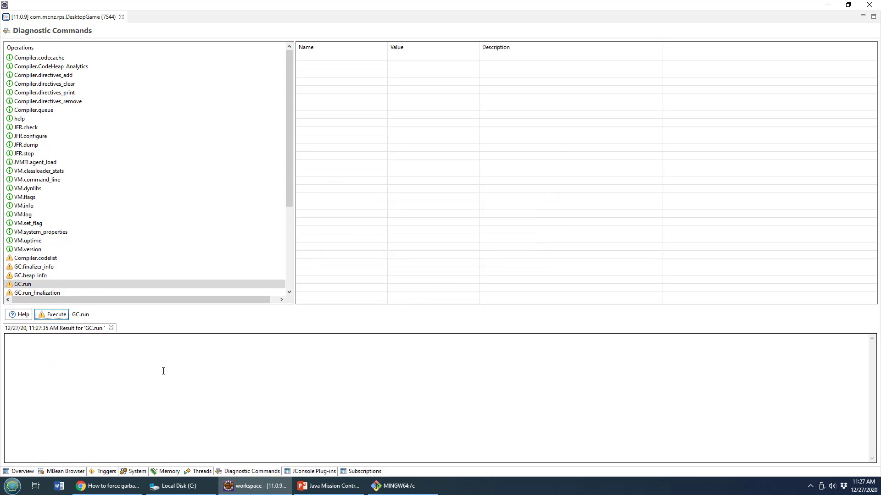
mouse_move(691, 29)
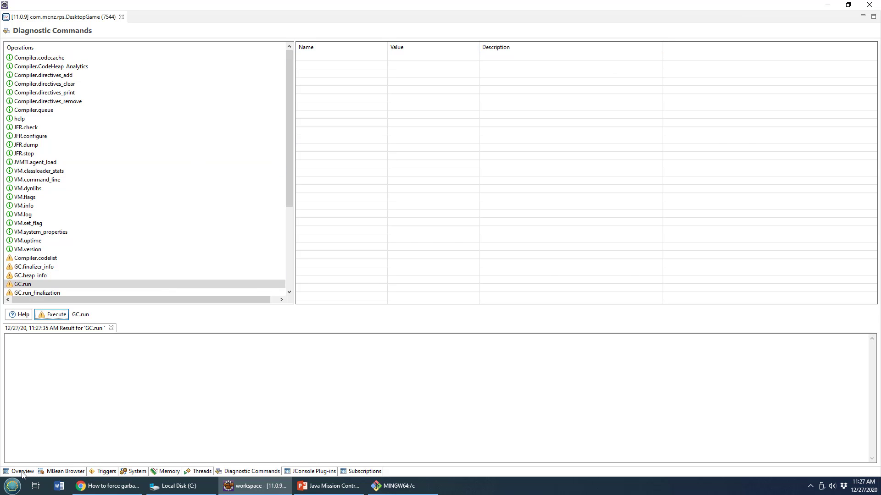
left_click(22, 472)
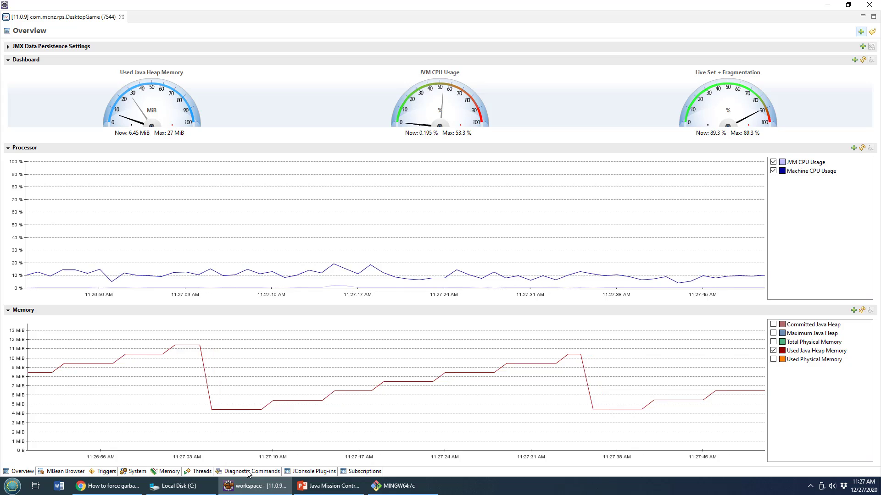
Execute GC.run a second time, confirm the second heap drop, and begin launching JConsole.
left_click(248, 471)
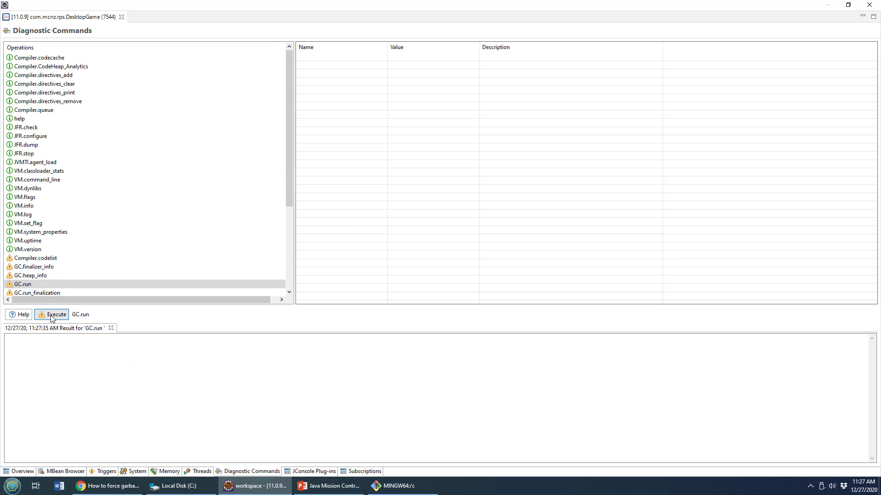
left_click(55, 315)
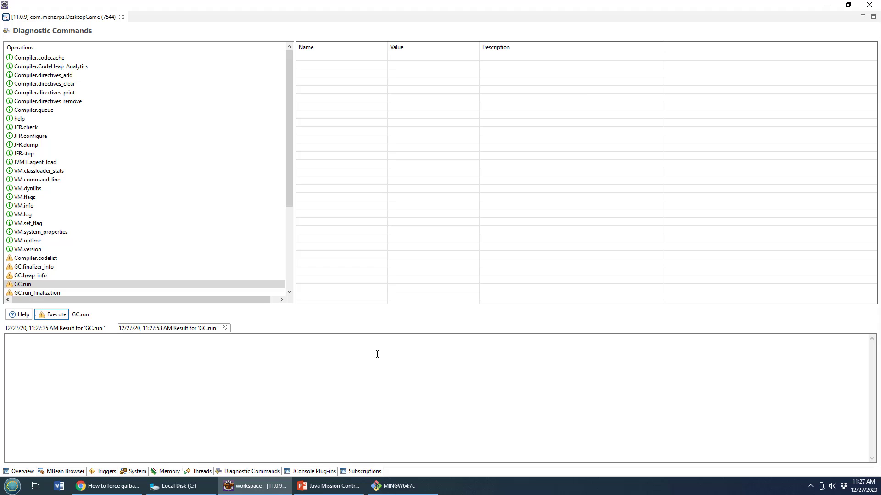
left_click(22, 471)
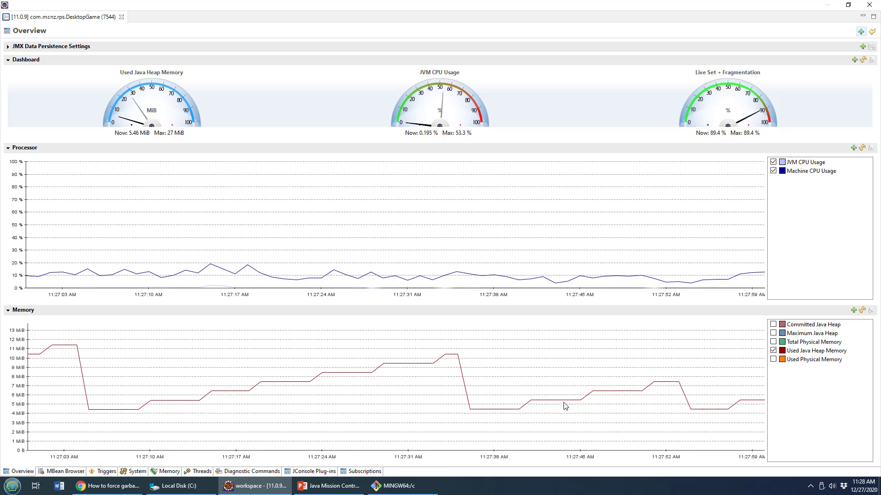
left_click(251, 472)
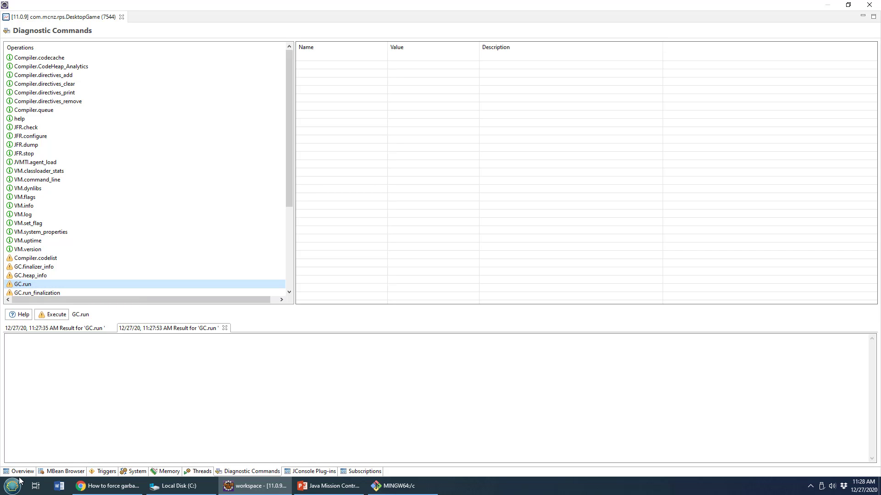
left_click(22, 471)
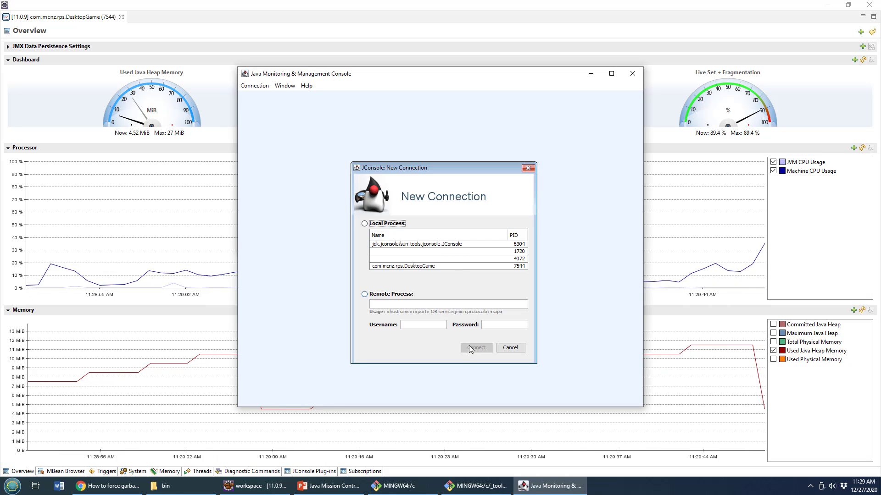
Connect JConsole to the com.mcnz.rps.DesktopGame process 7544, allowing it through the firewall.
left_click(476, 347)
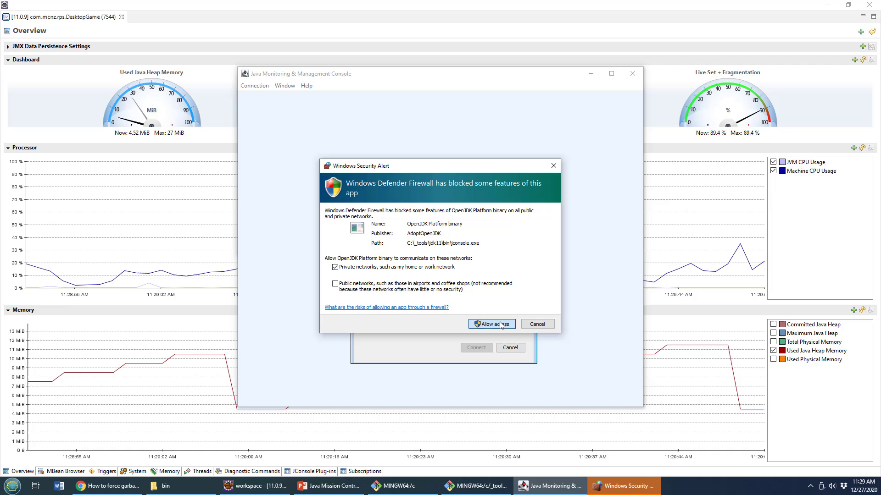
left_click(490, 324)
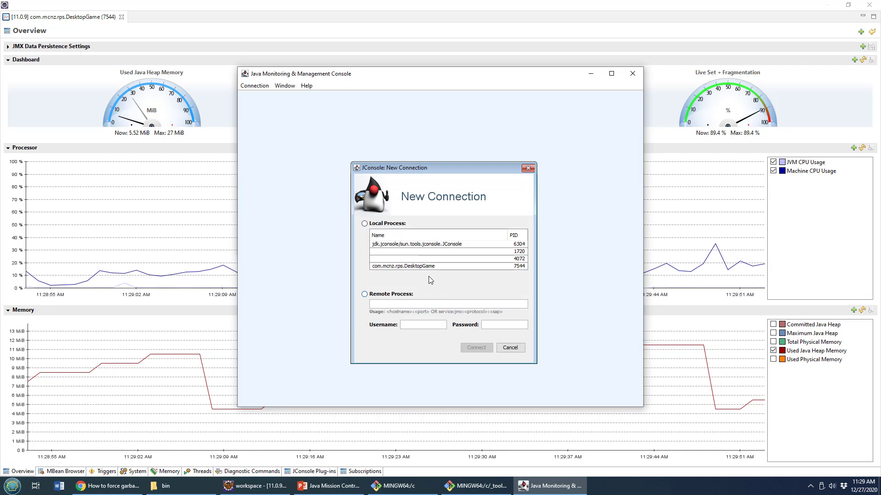
left_click(509, 346)
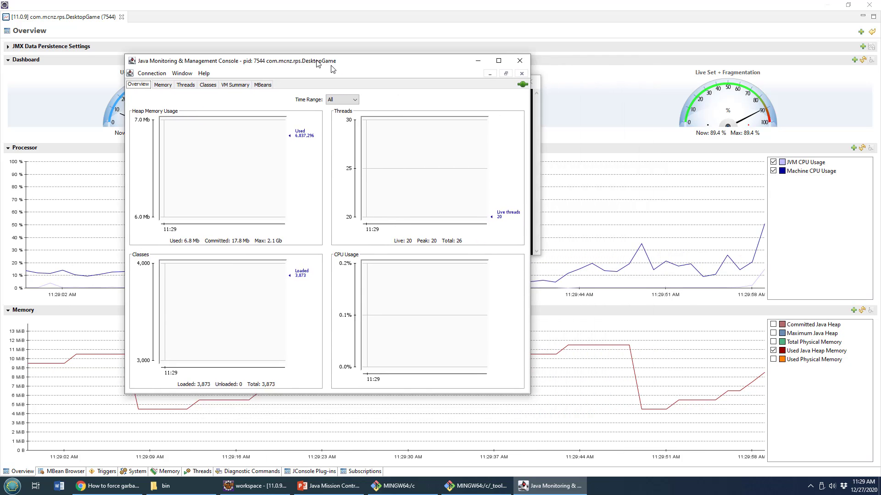
Show JConsole's heap Memory chart and Perform GC twice, dropping usage to about 4.8 MB.
left_click_drag(315, 61, 230, 47)
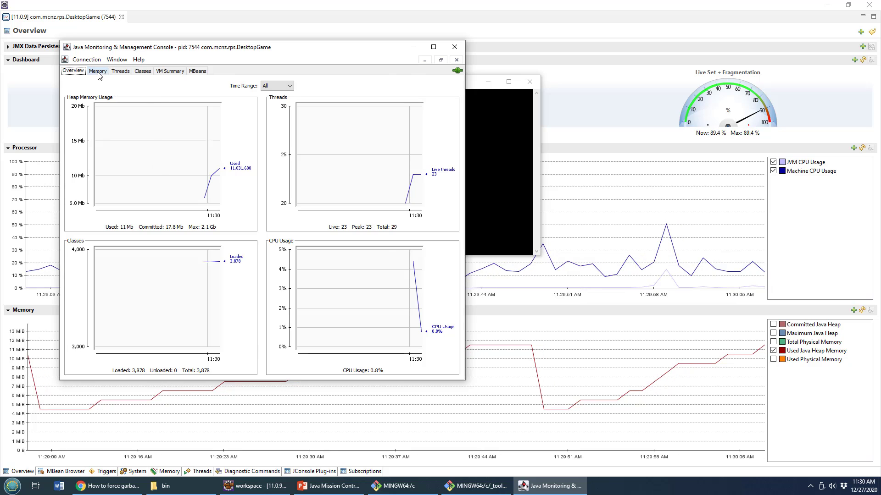
left_click(96, 71)
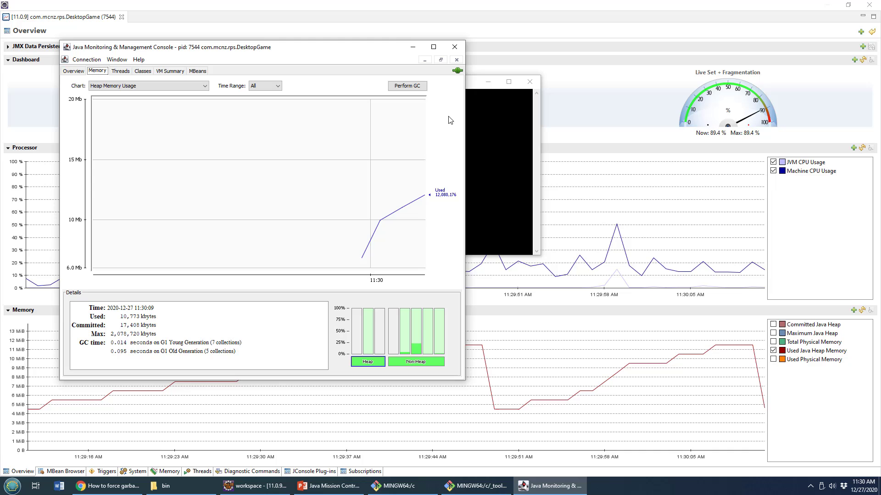
mouse_move(407, 85)
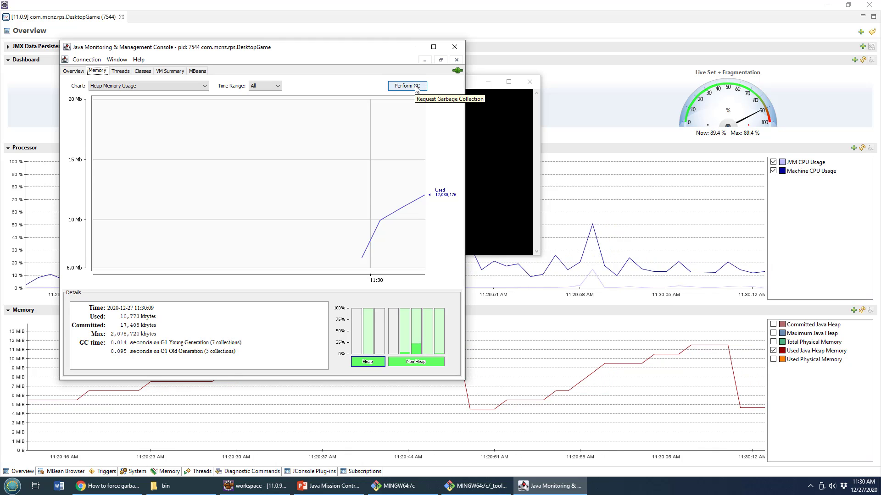
left_click(407, 86)
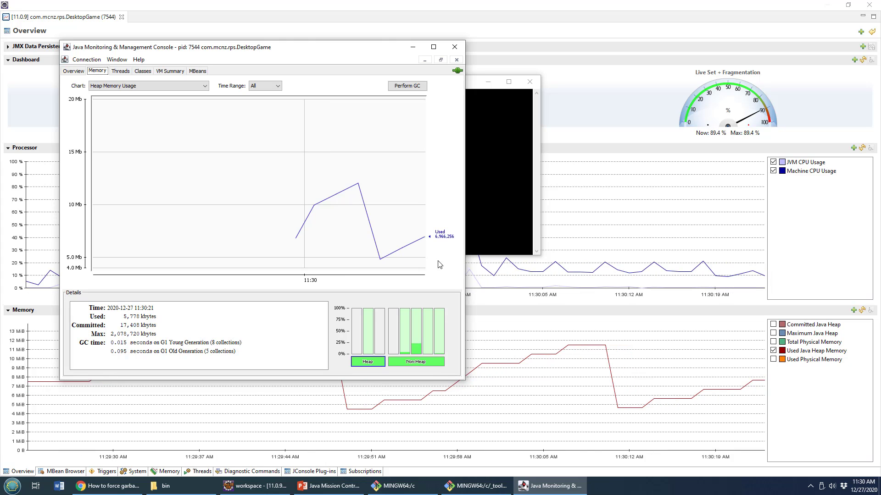
mouse_move(439, 244)
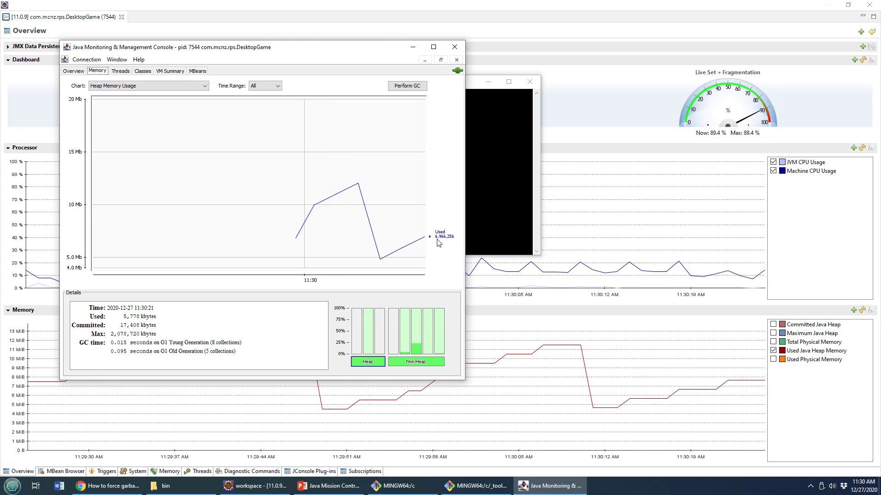
left_click(407, 86)
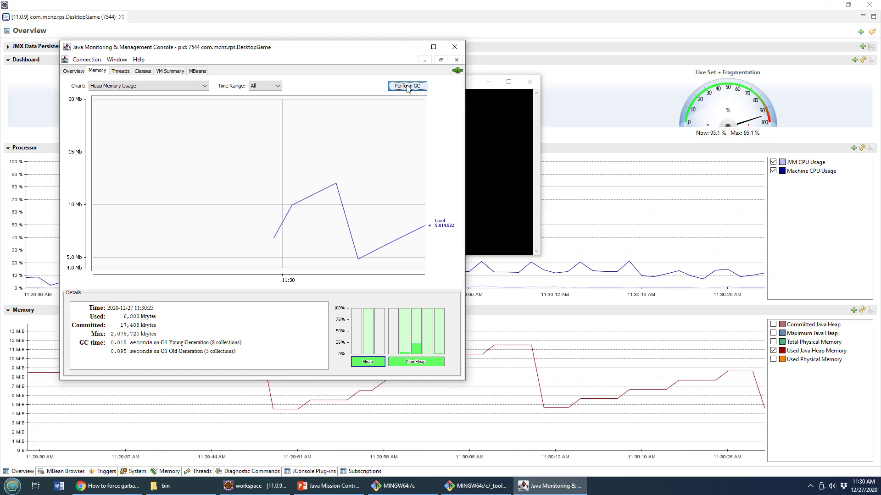
left_click(407, 86)
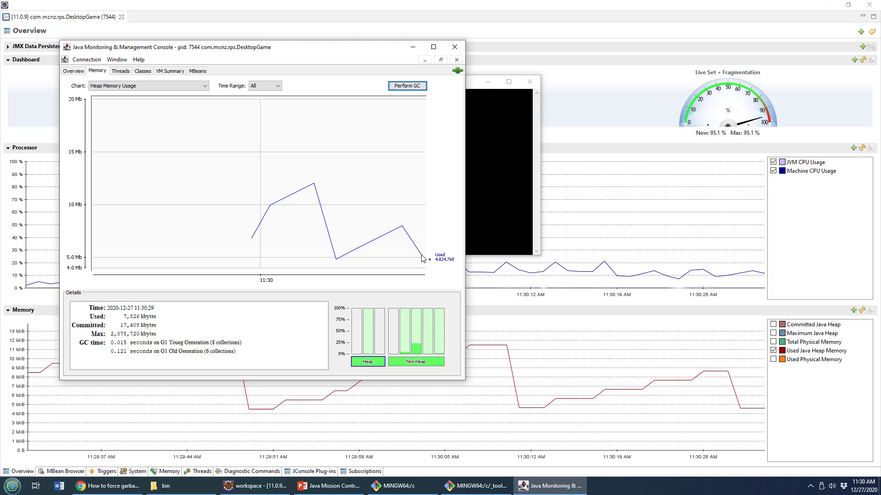